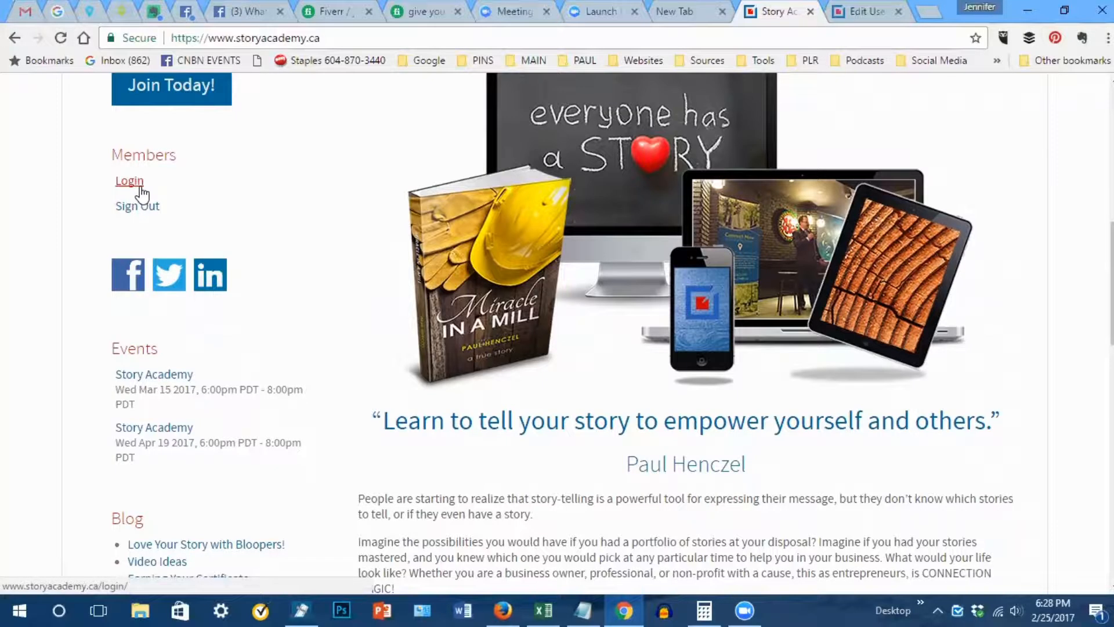
Log in to the member area with the saved paul@ email and password
left_click(129, 180)
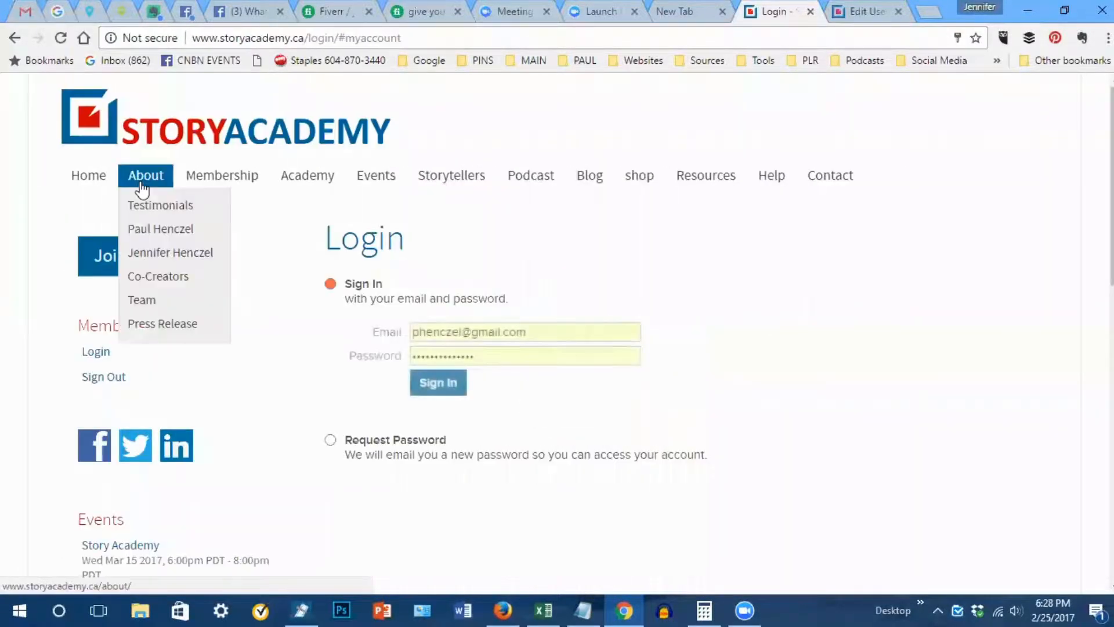
left_click(525, 332)
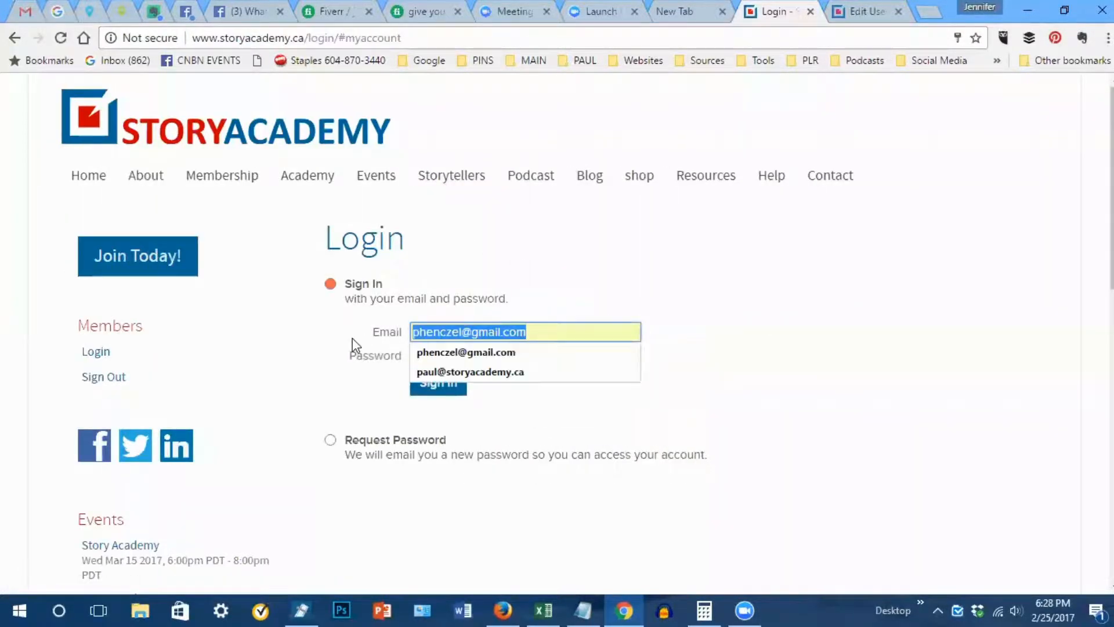
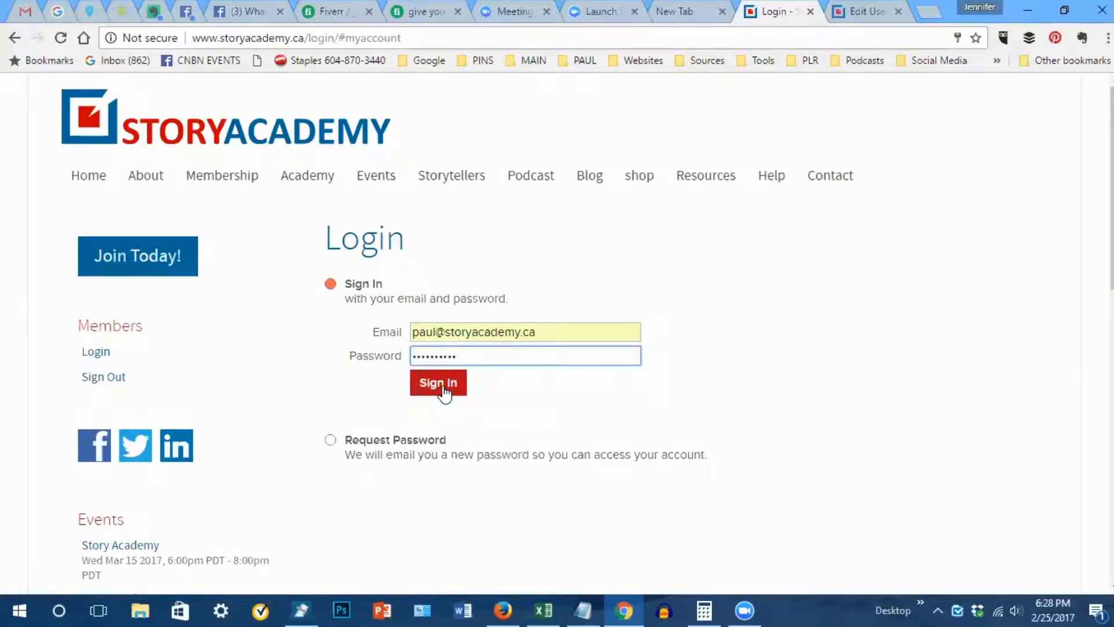
left_click(437, 382)
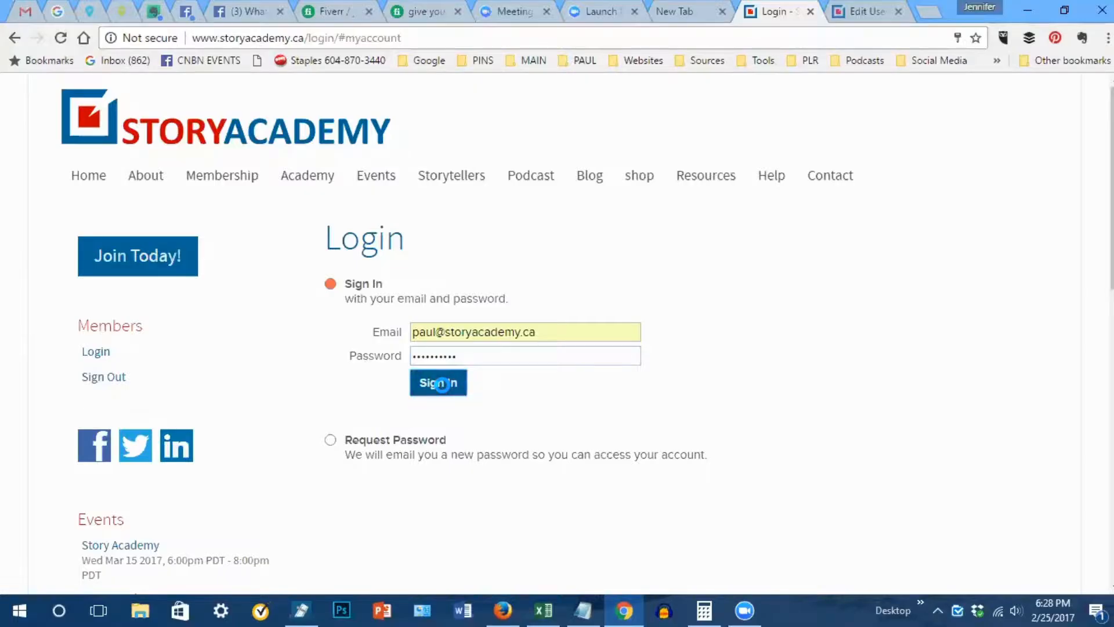
left_click(437, 382)
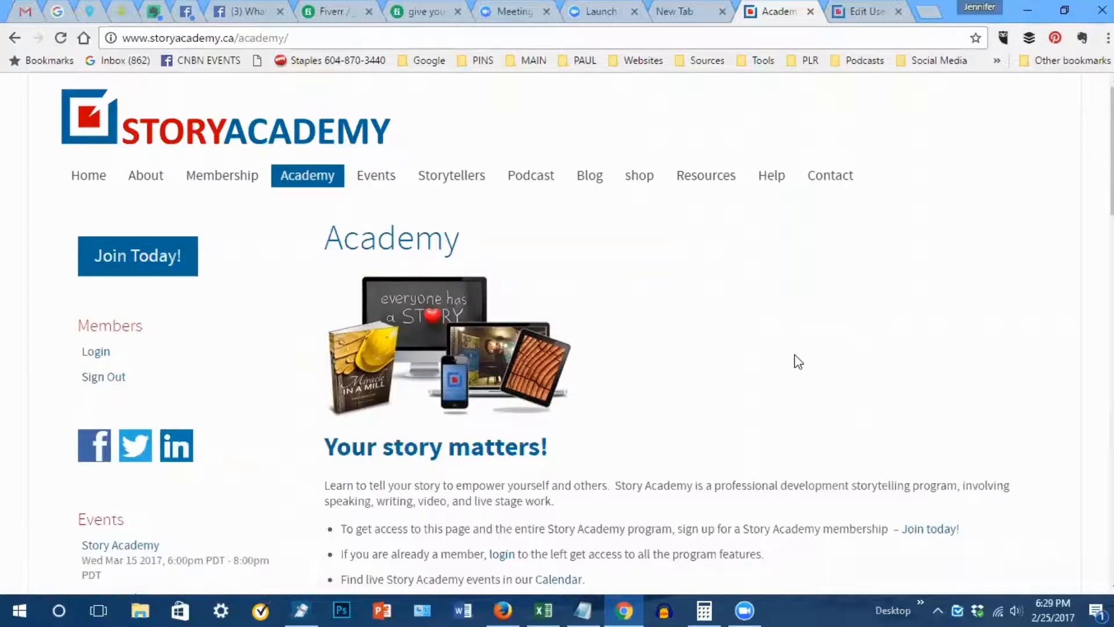
mouse_move(813, 321)
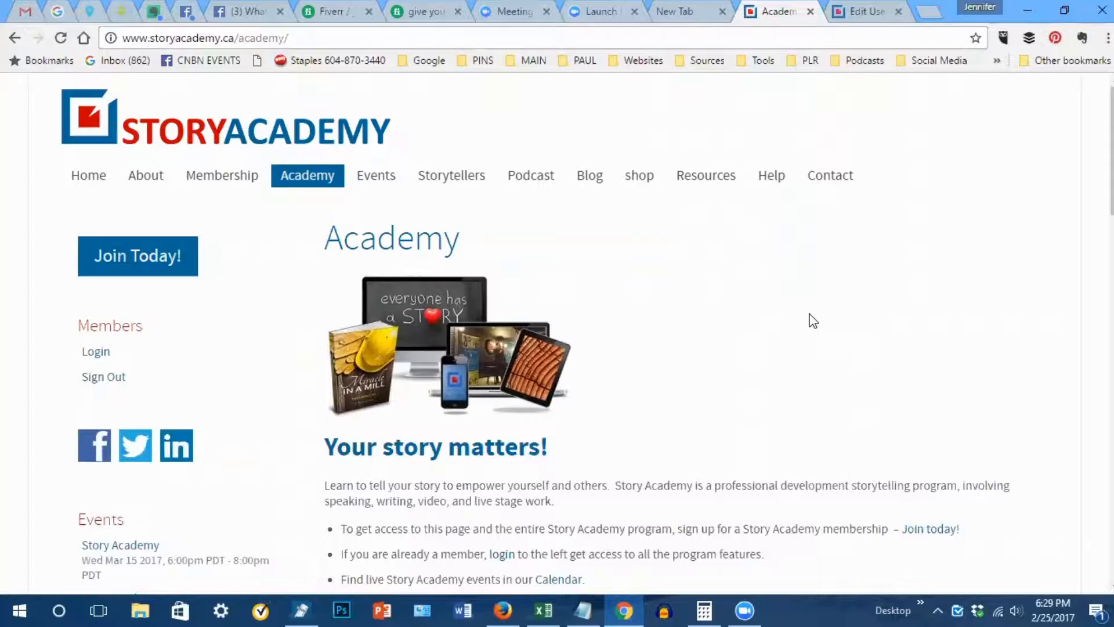
Scroll down the Academy page to the Orientation links and Story #1–#12 list
scroll("down", 3)
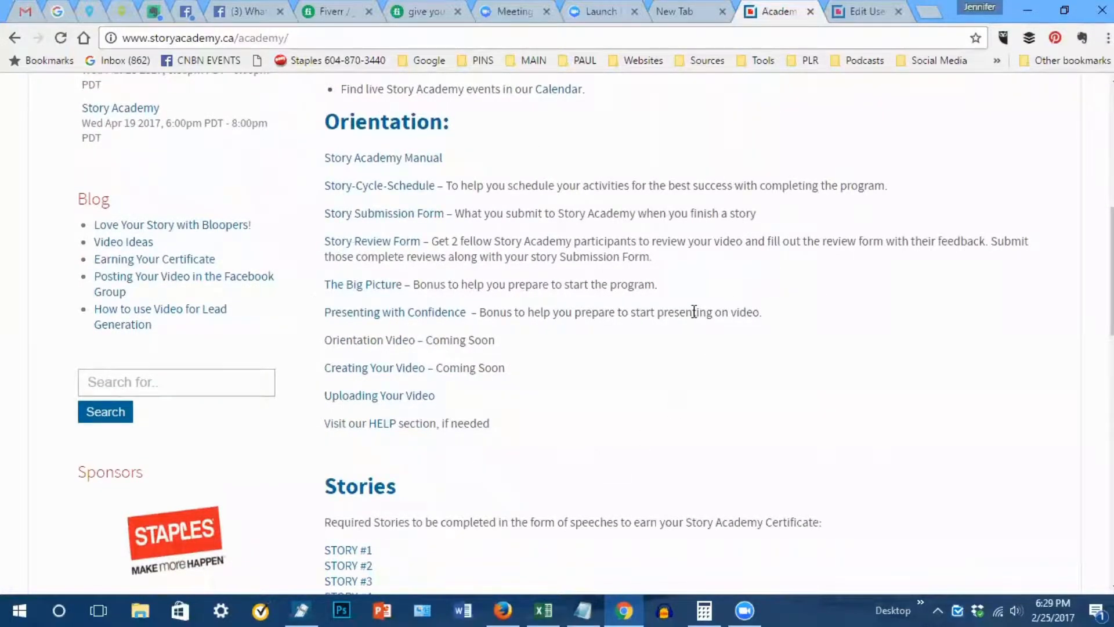
mouse_move(383, 157)
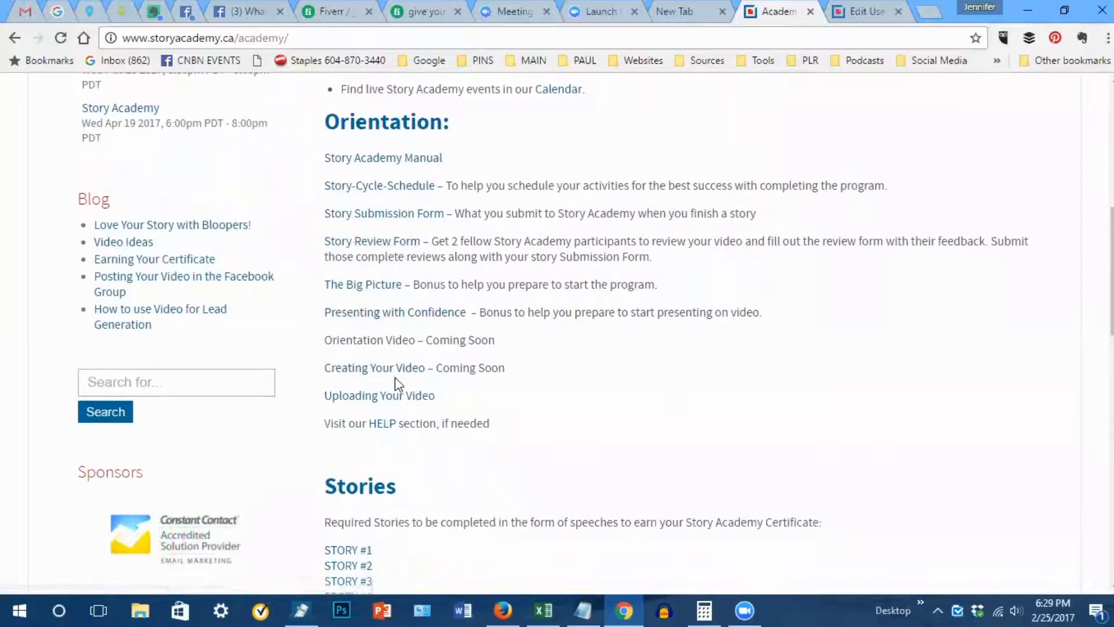
scroll("down", 3)
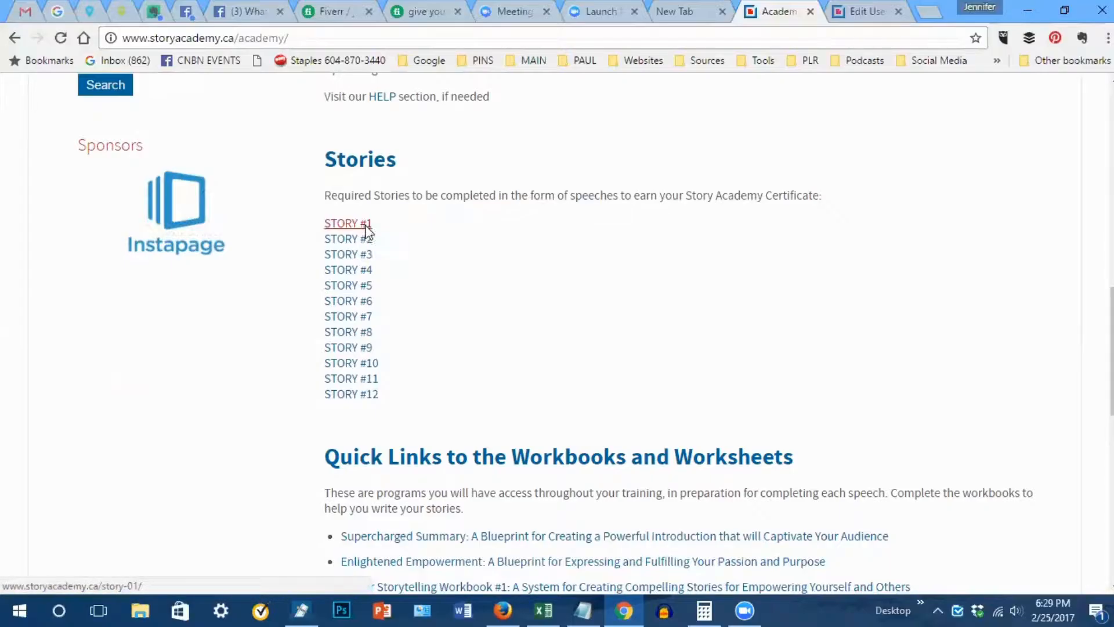
Open STORY #1 and scroll through its Supercharged Summary instructions to Paul's example video
left_click(348, 223)
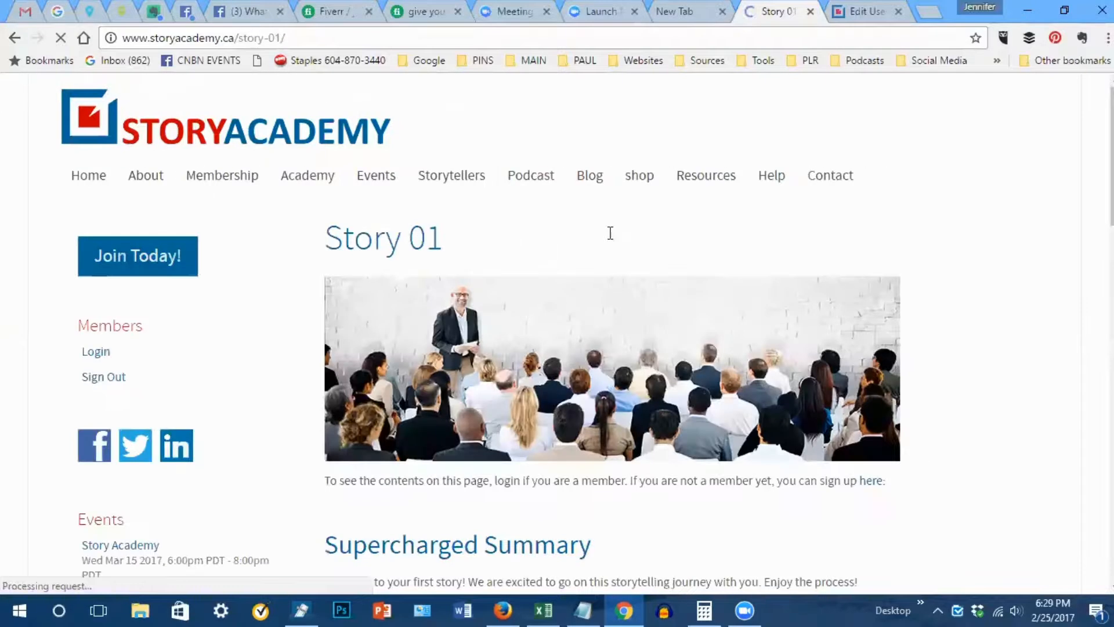
scroll("down", 3)
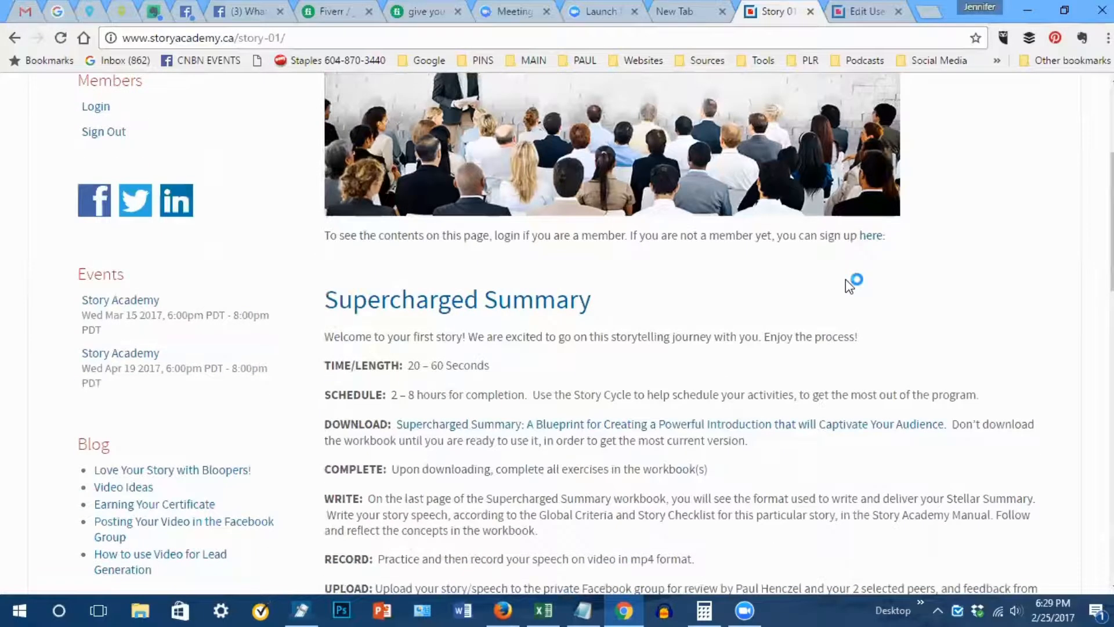
scroll("down", 3)
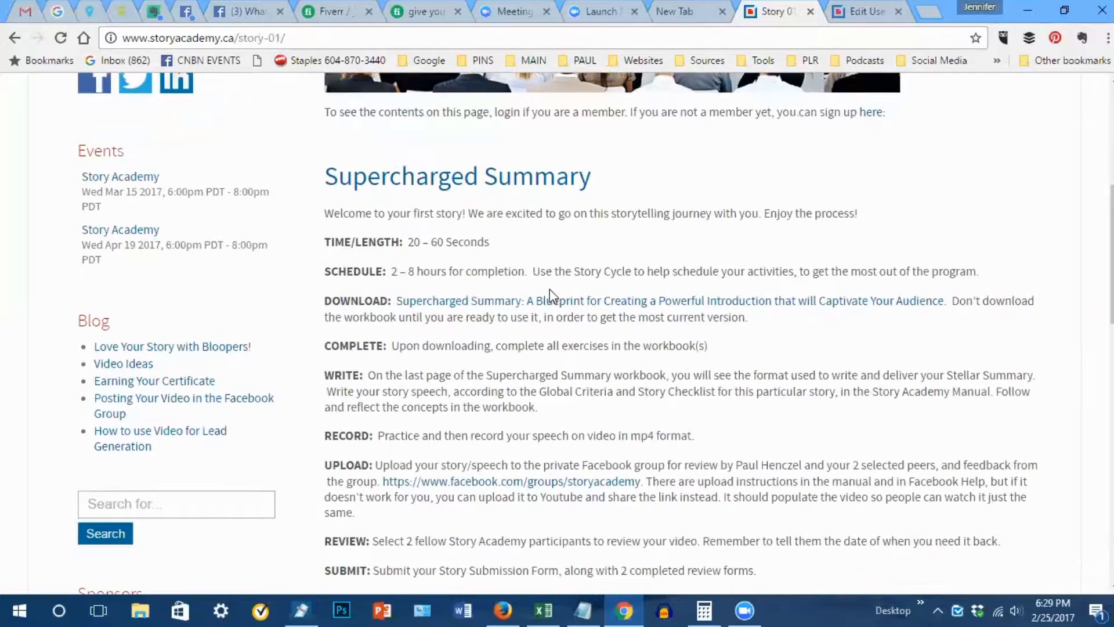
scroll("down", 3)
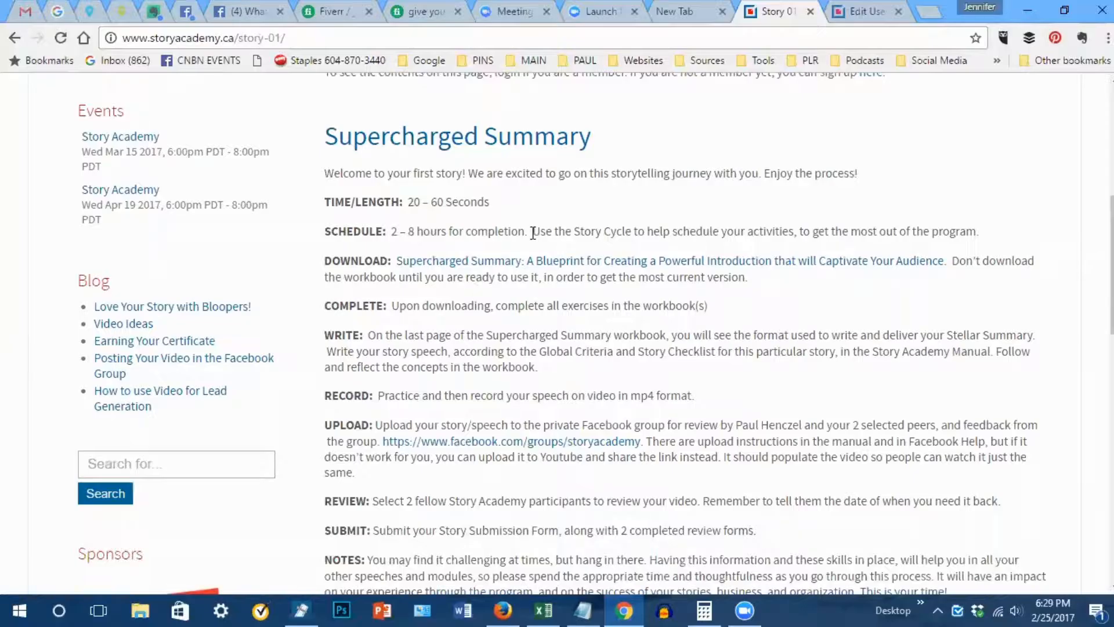
mouse_move(471, 273)
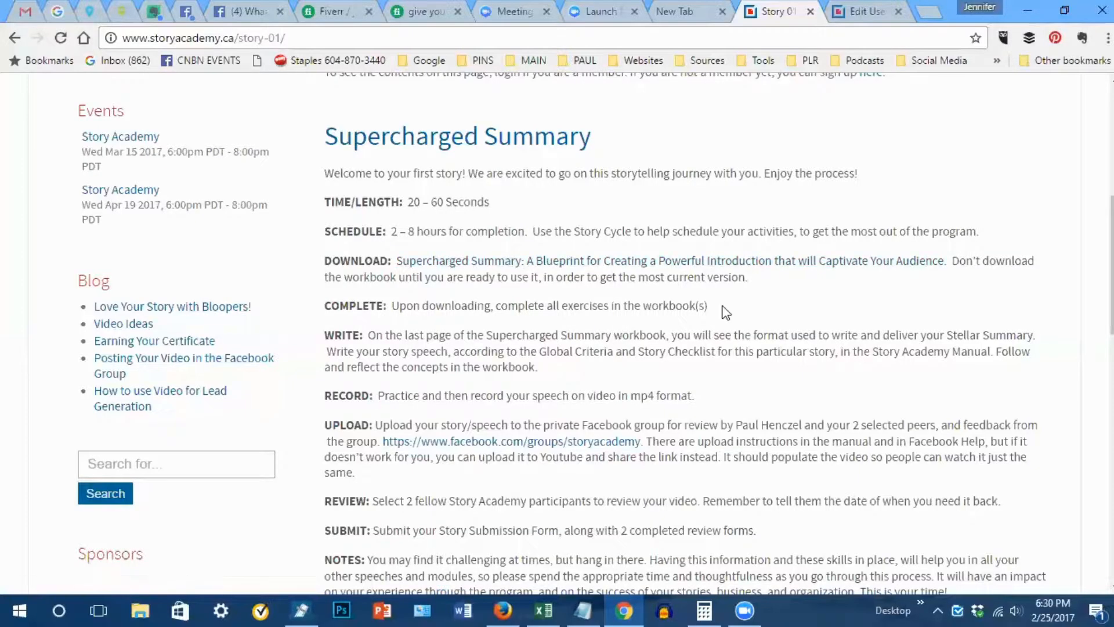
scroll("down", 3)
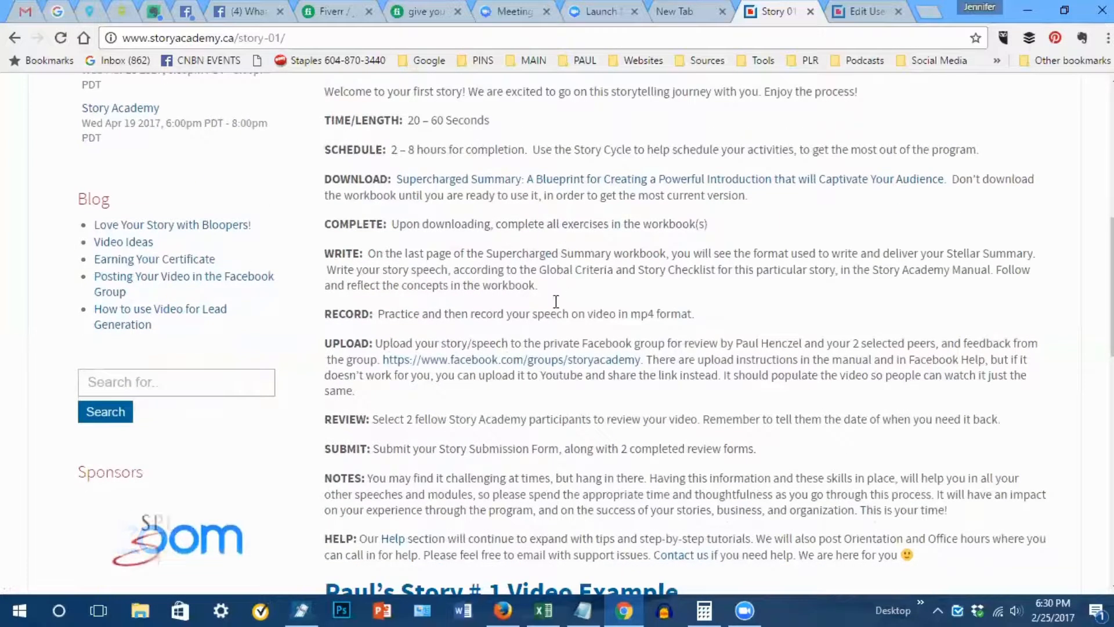
scroll("down", 3)
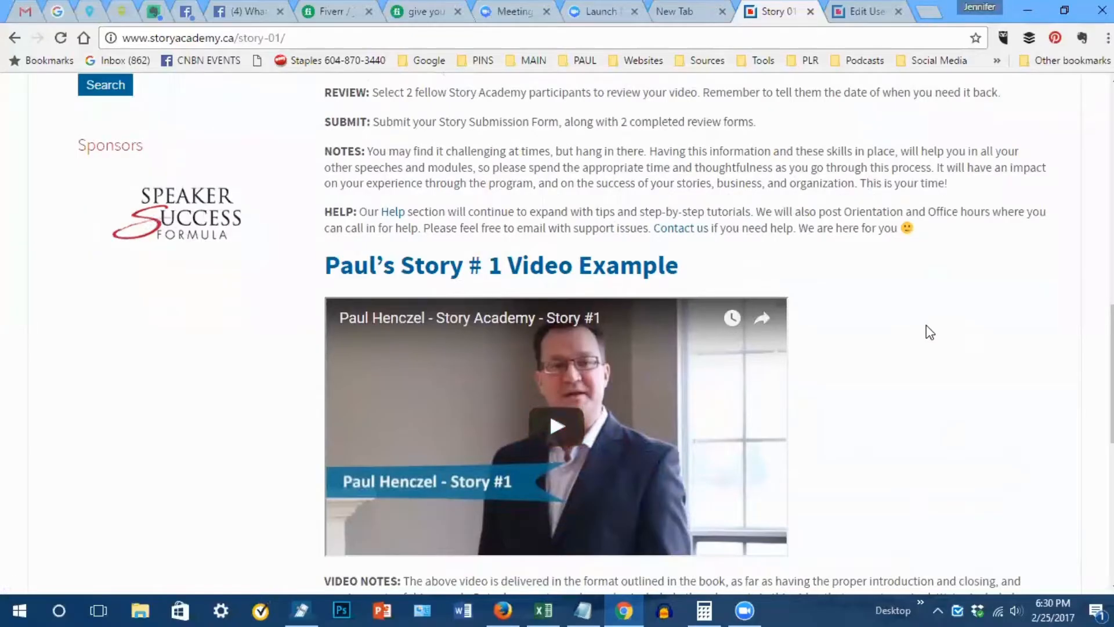
scroll("down", 3)
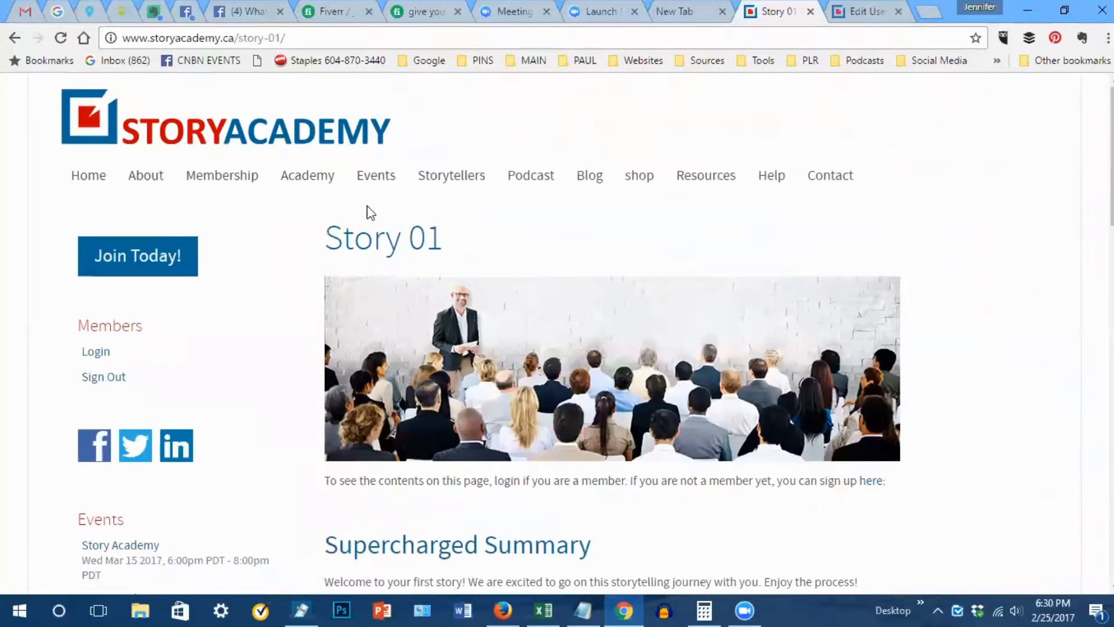
Go back to the Academy page and scroll to the Orientation and Stories sections
left_click(307, 175)
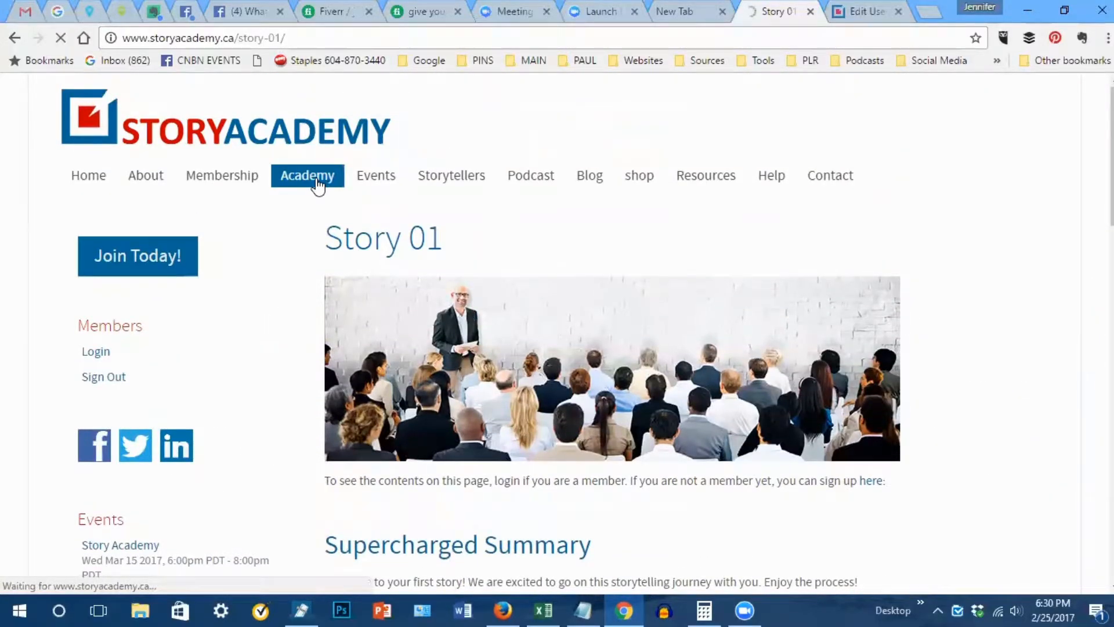
left_click(307, 176)
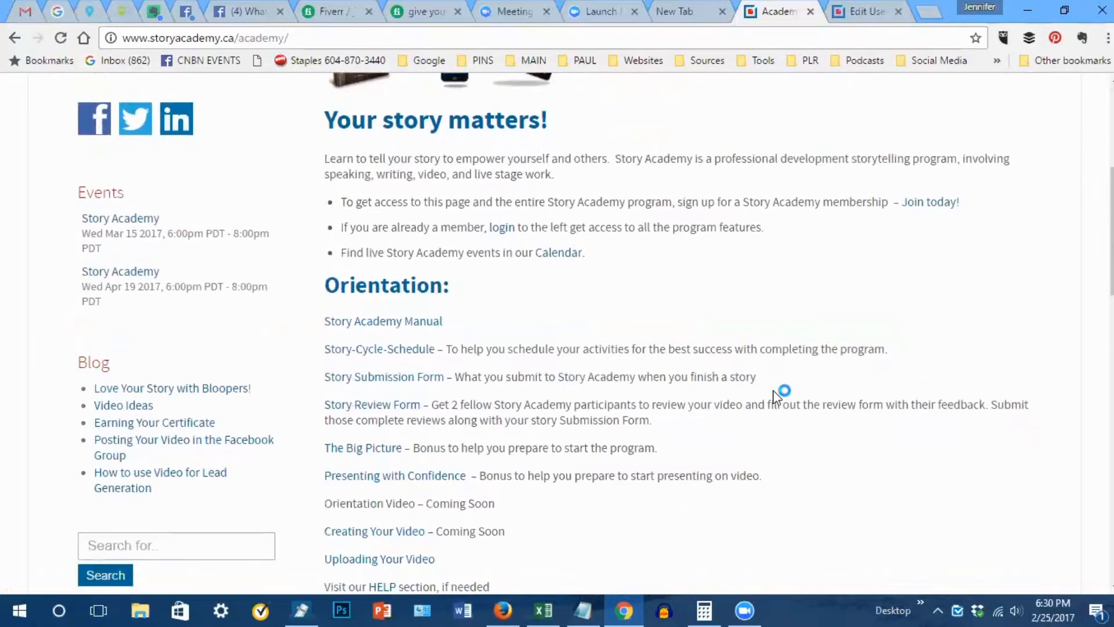
scroll("down", 3)
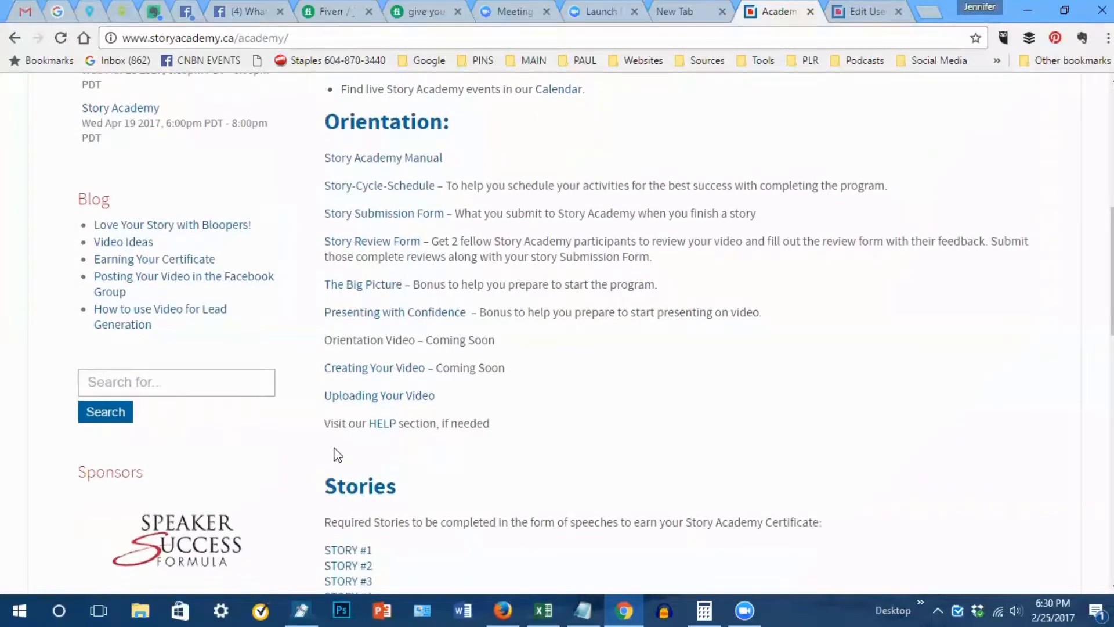